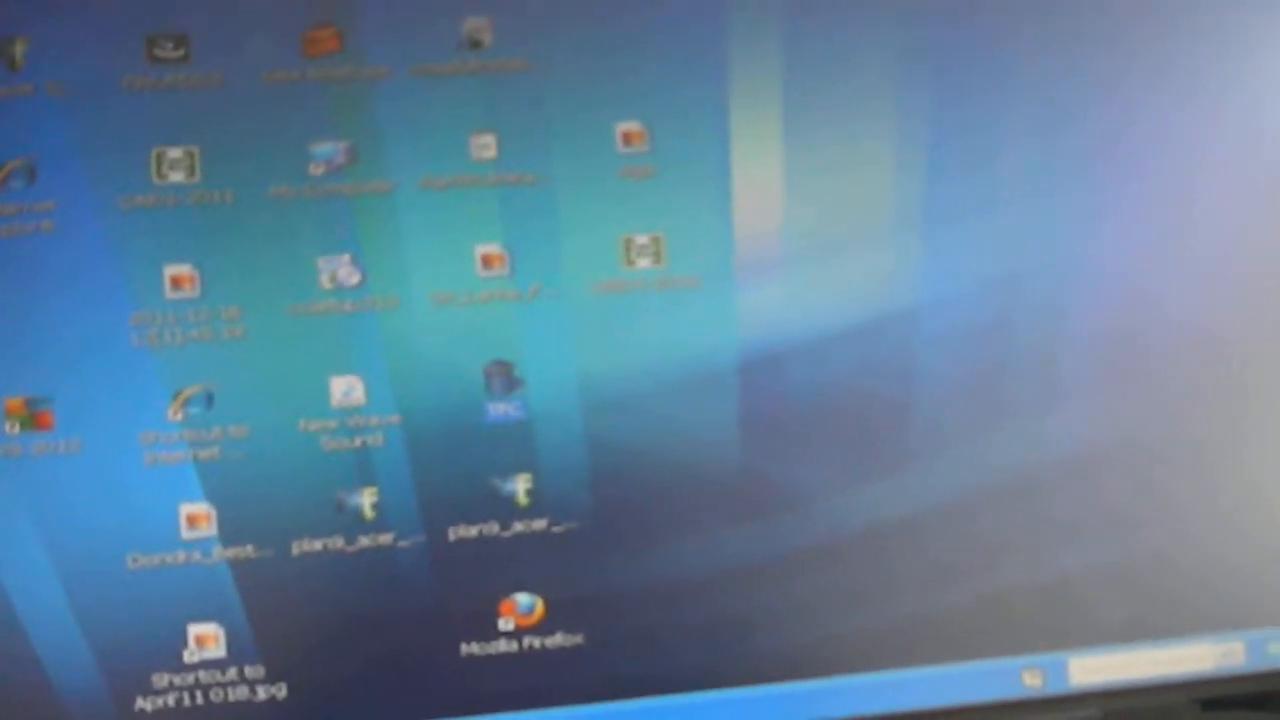
- Bring up the Start menu from the Windows XP desktop taskbar
{"action": "left_click", "coordinate": [40, 690]}
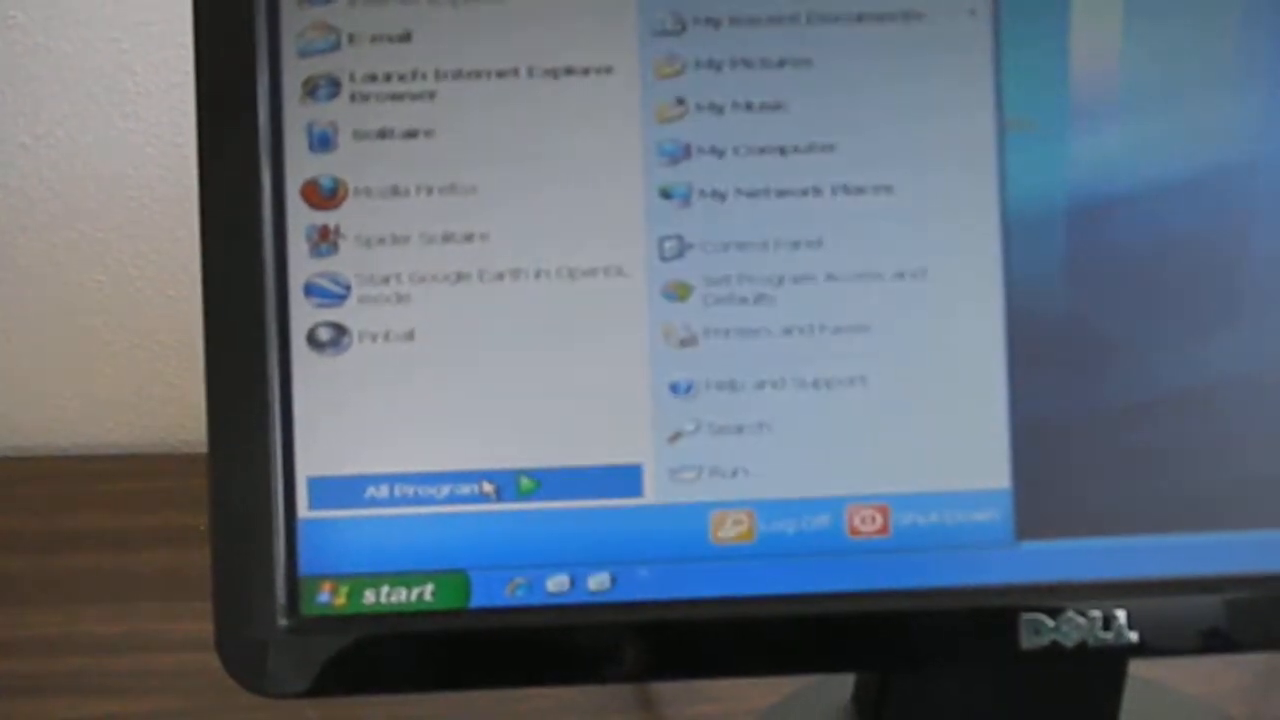
{"action": "left_click", "coordinate": [420, 488]}
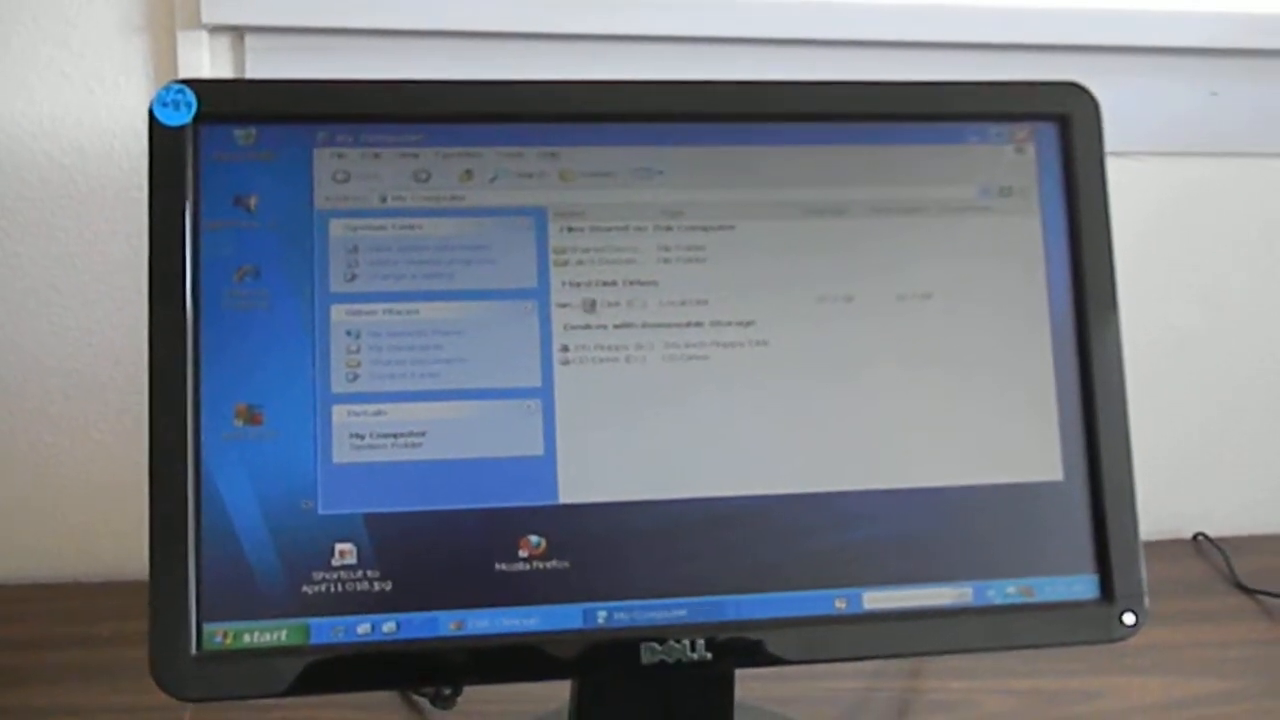
- Bring up the context menu for Local Disk (C:) to reach its Properties
{"action": "right_click", "coordinate": [600, 324]}
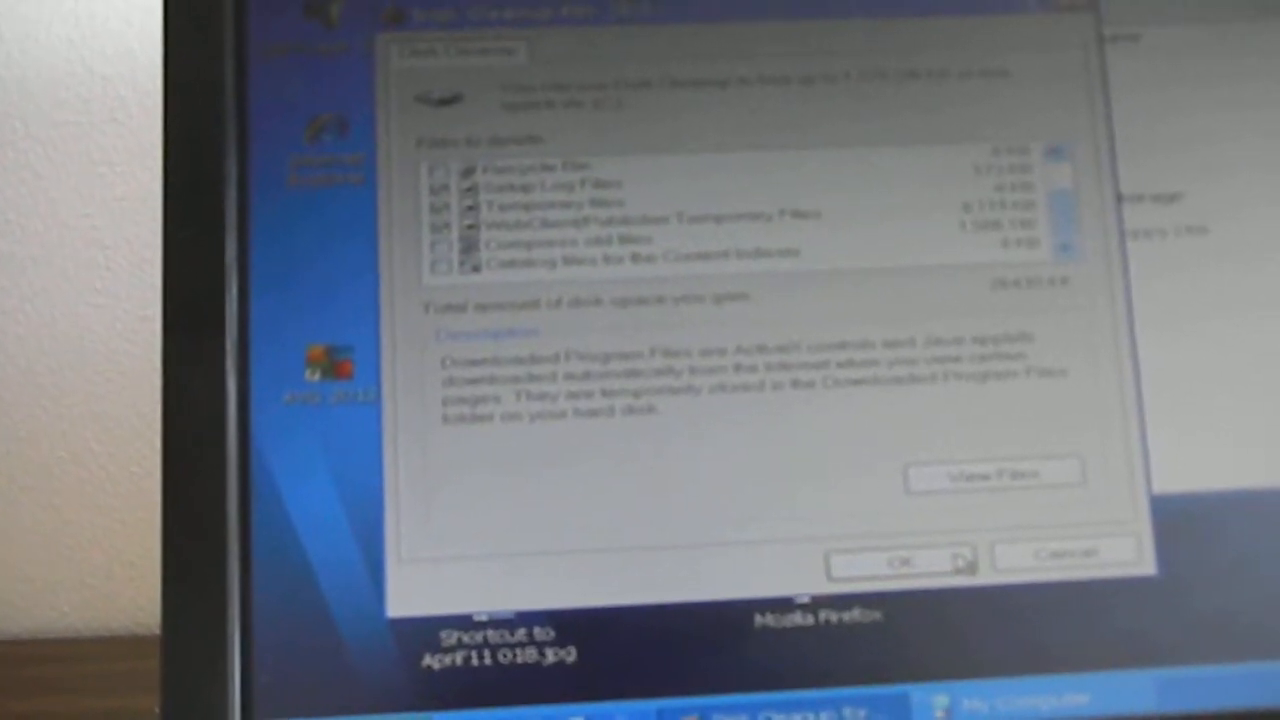
- Confirm deletion of the checked temporary file categories so cleanup starts running
{"action": "left_click", "coordinate": [896, 560]}
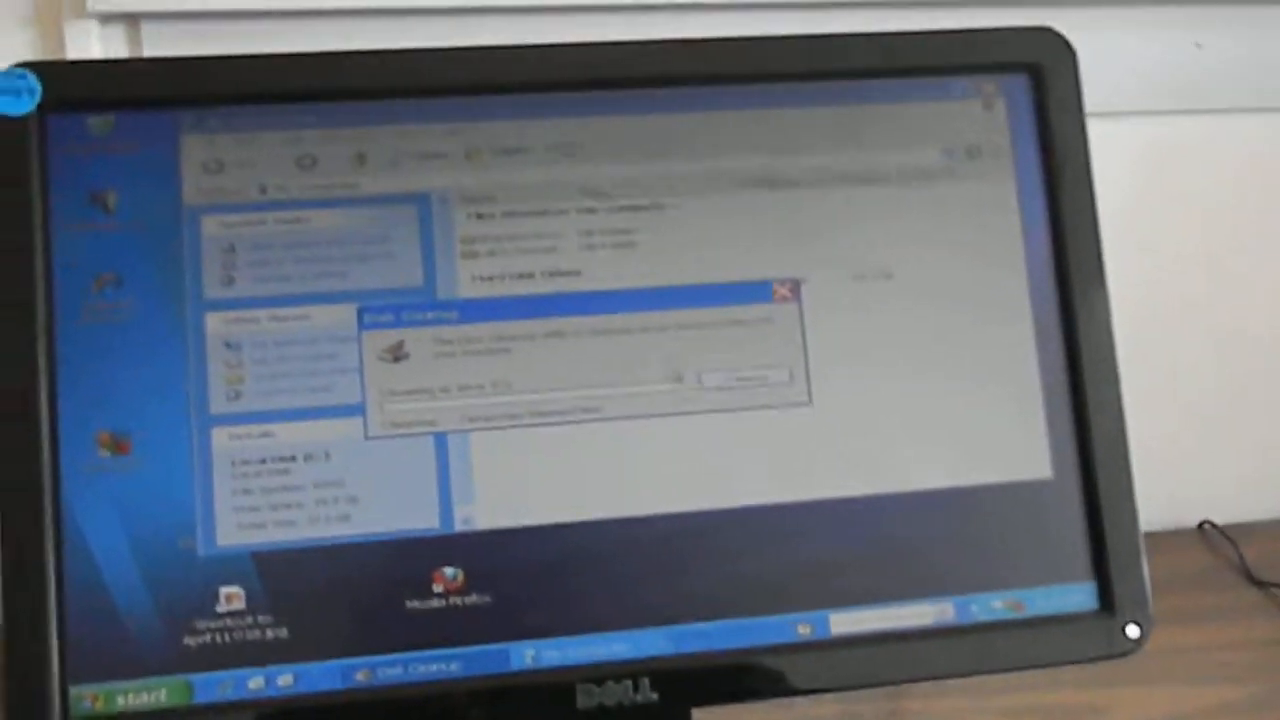